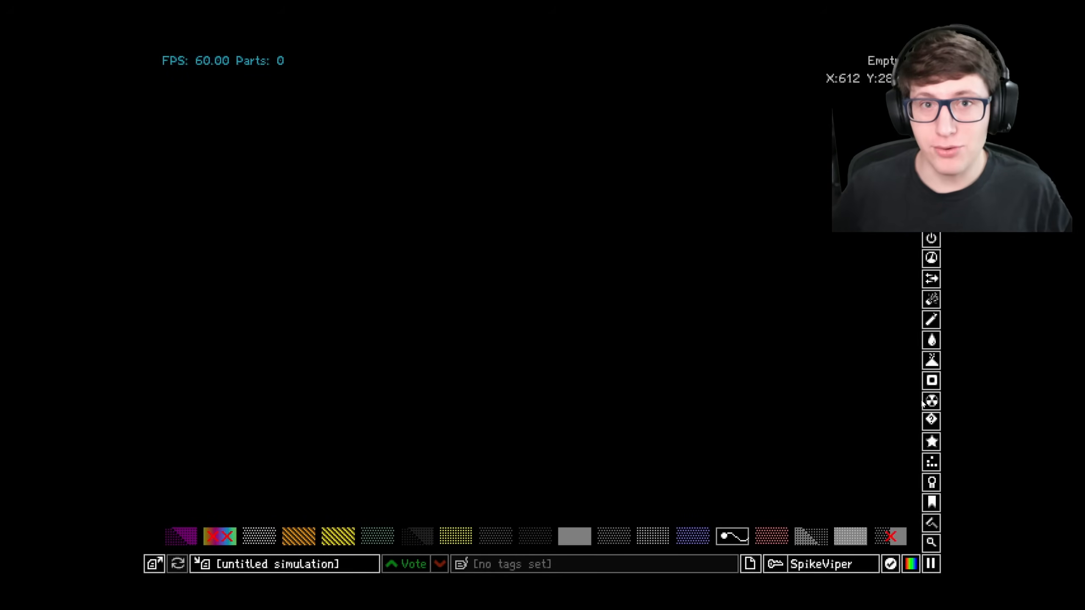
mouse_move(748, 407)
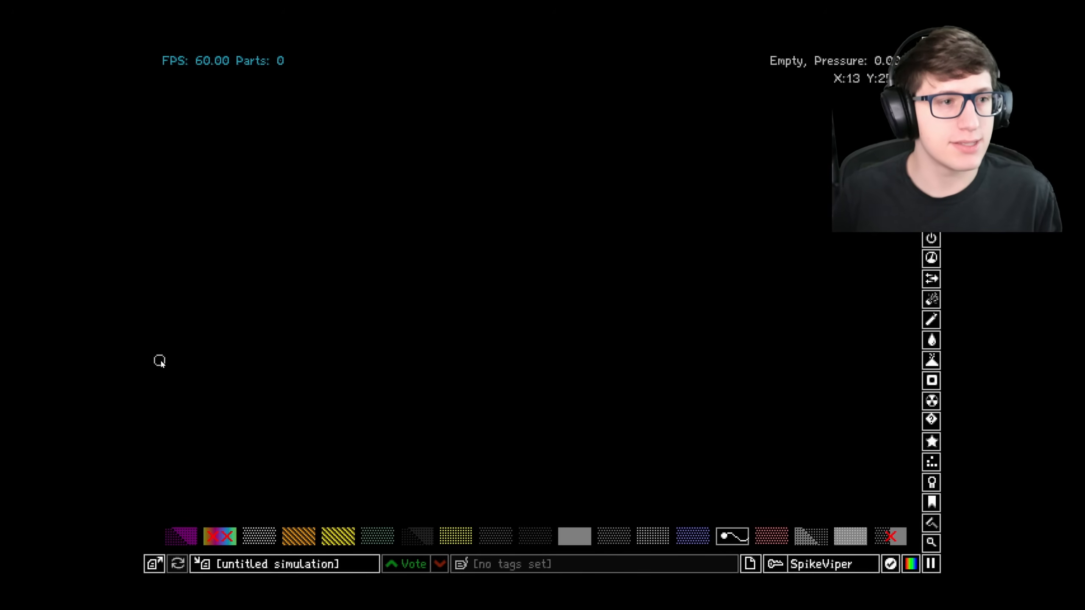
mouse_move(570, 370)
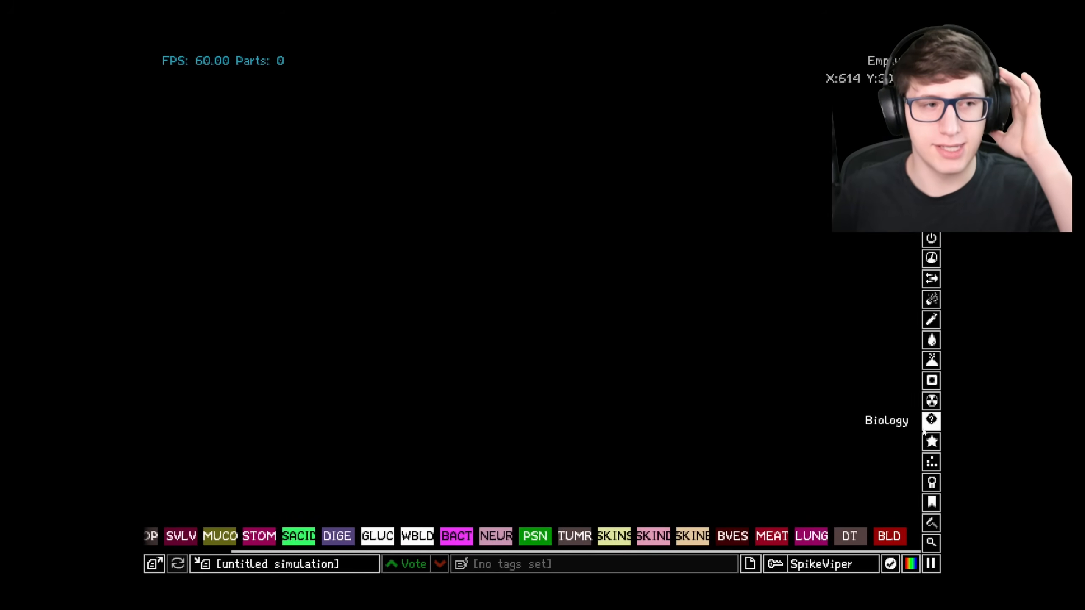
- Switch the element palette to another category on the right sidebar
left_click(931, 440)
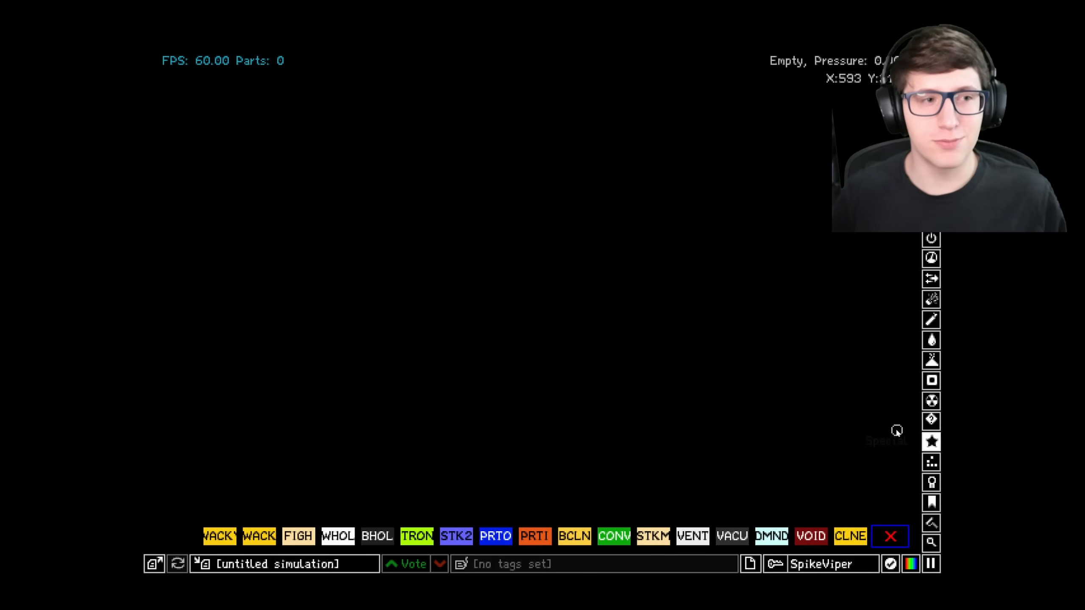
mouse_move(875, 423)
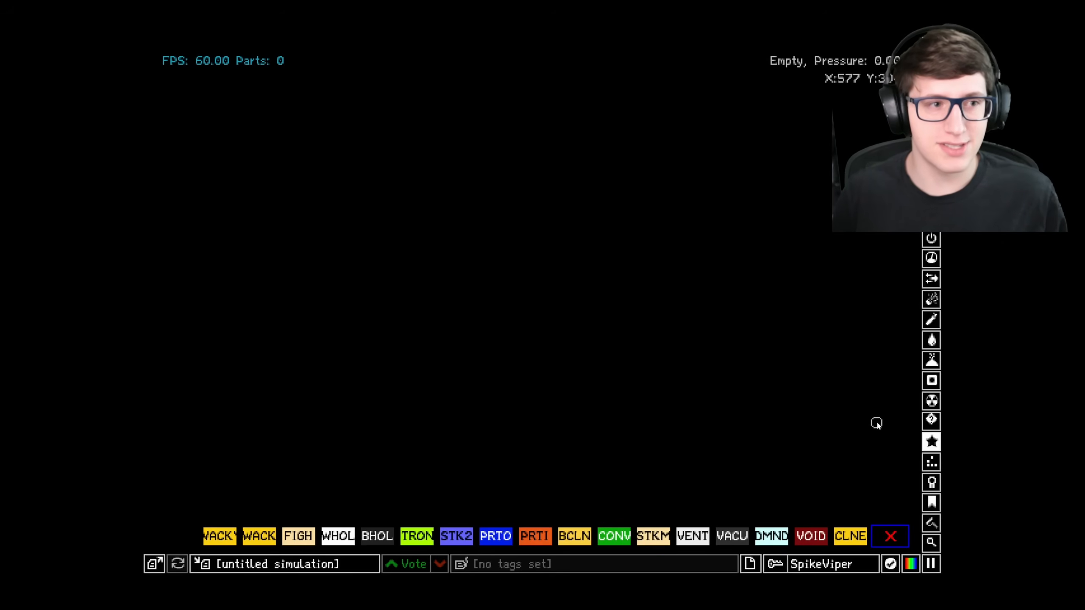
mouse_move(872, 416)
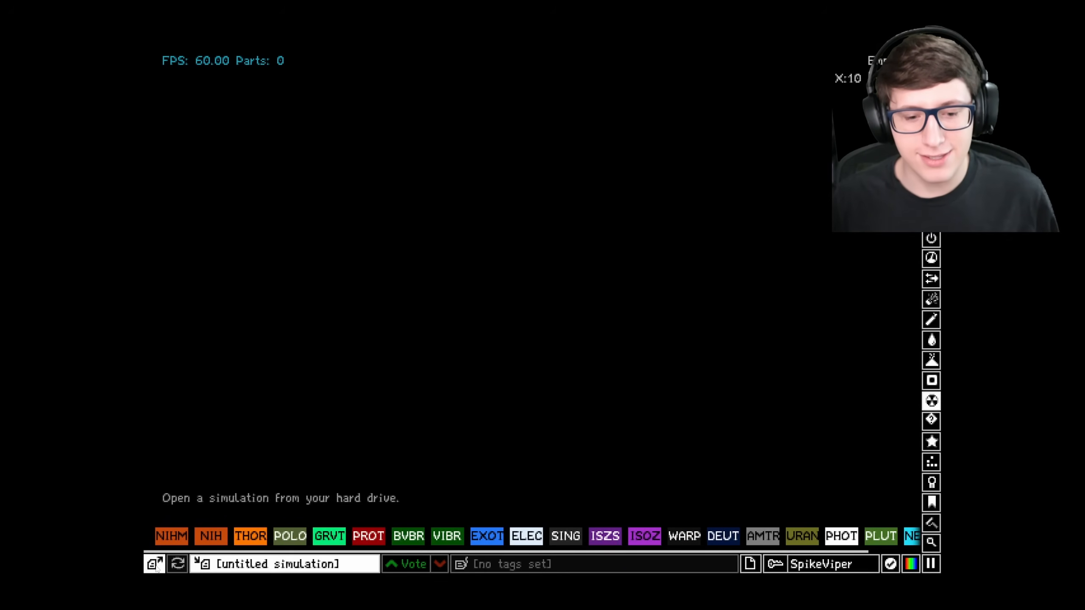
- Show the local save browser and scroll down through the saved creatures
left_click(153, 563)
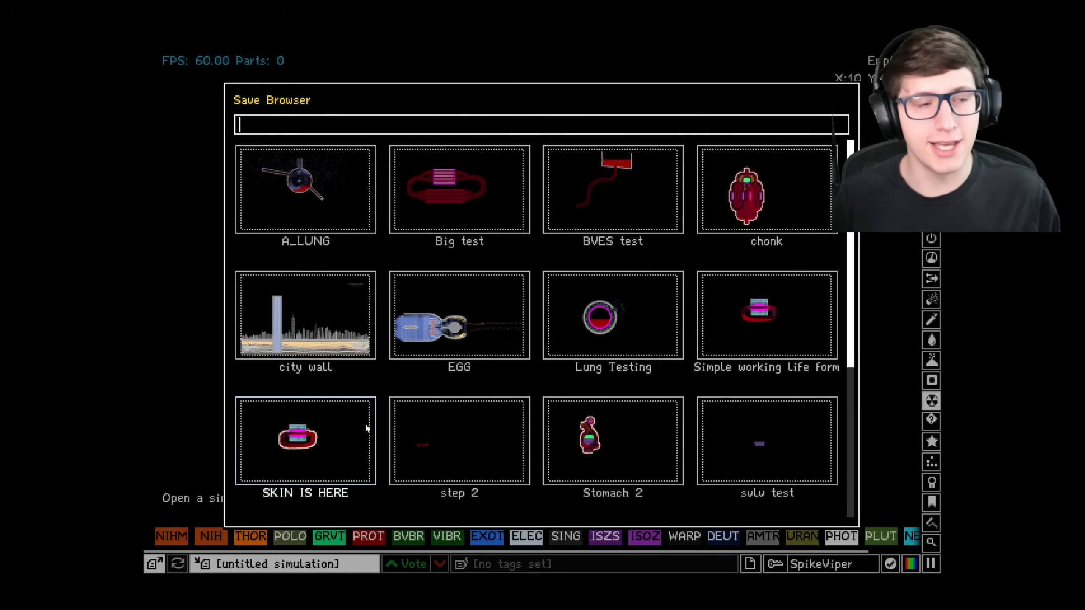
mouse_move(437, 427)
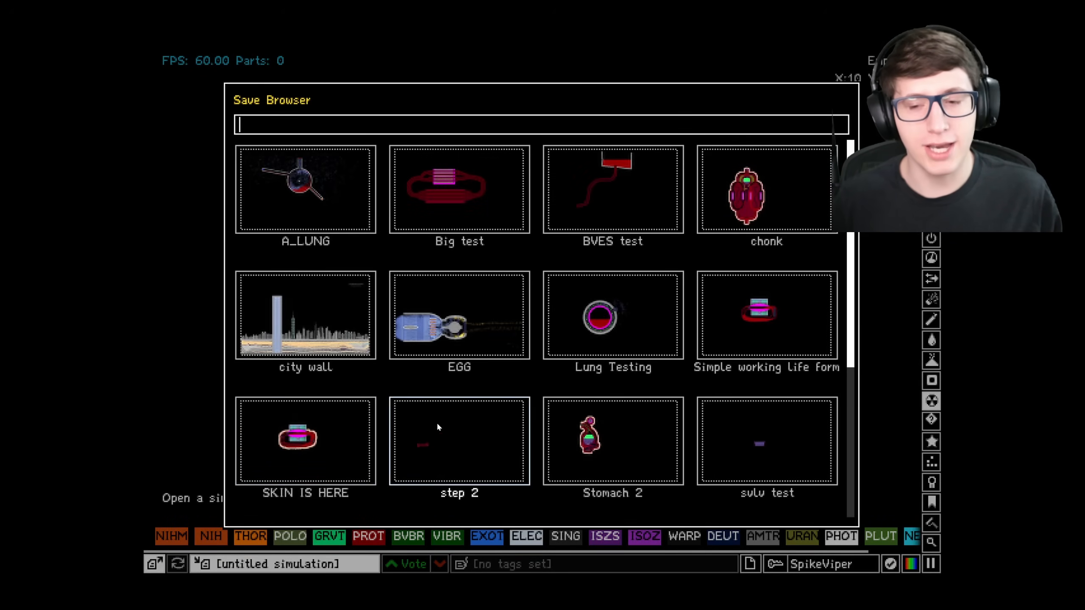
scroll("down", 3)
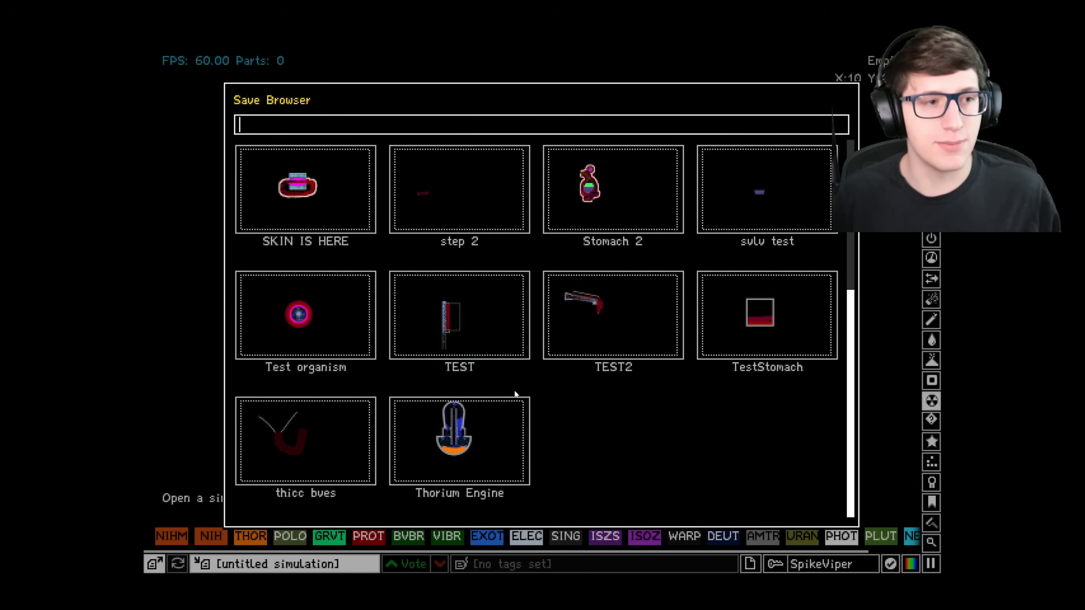
mouse_move(636, 300)
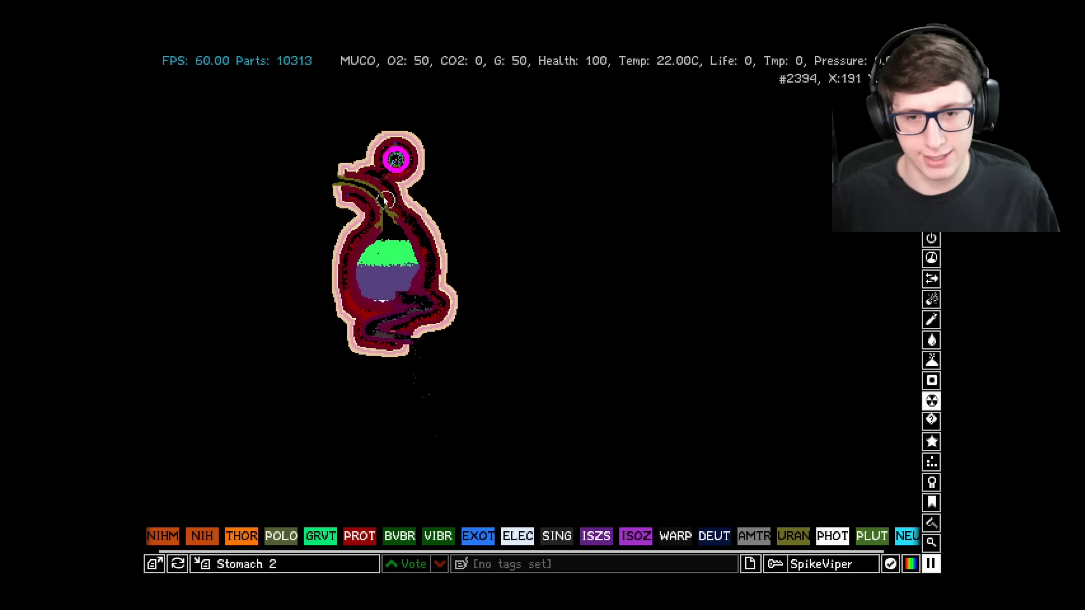
mouse_move(505, 288)
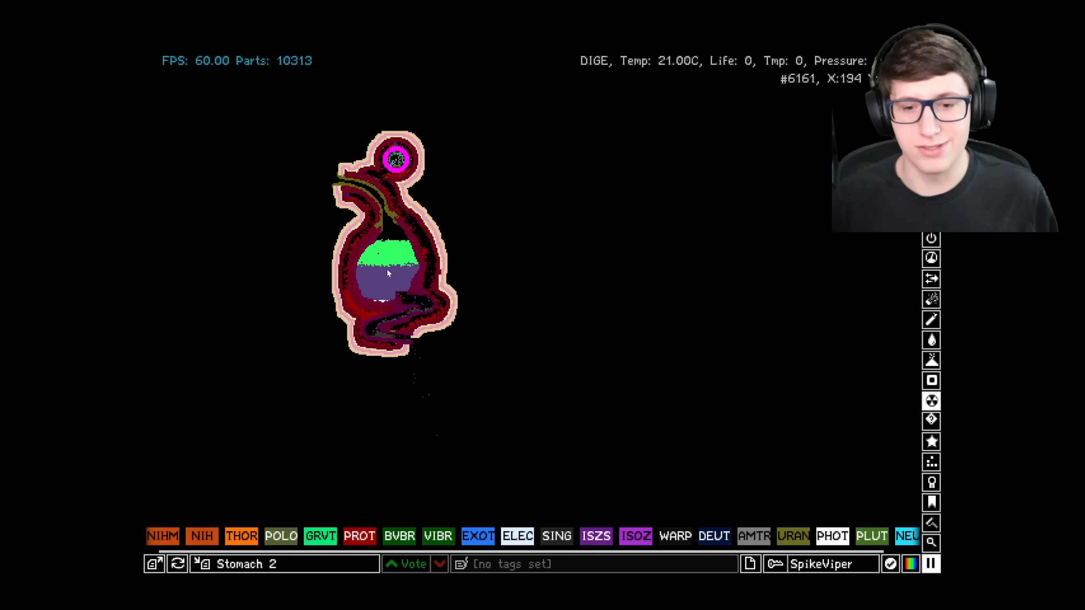
mouse_move(454, 244)
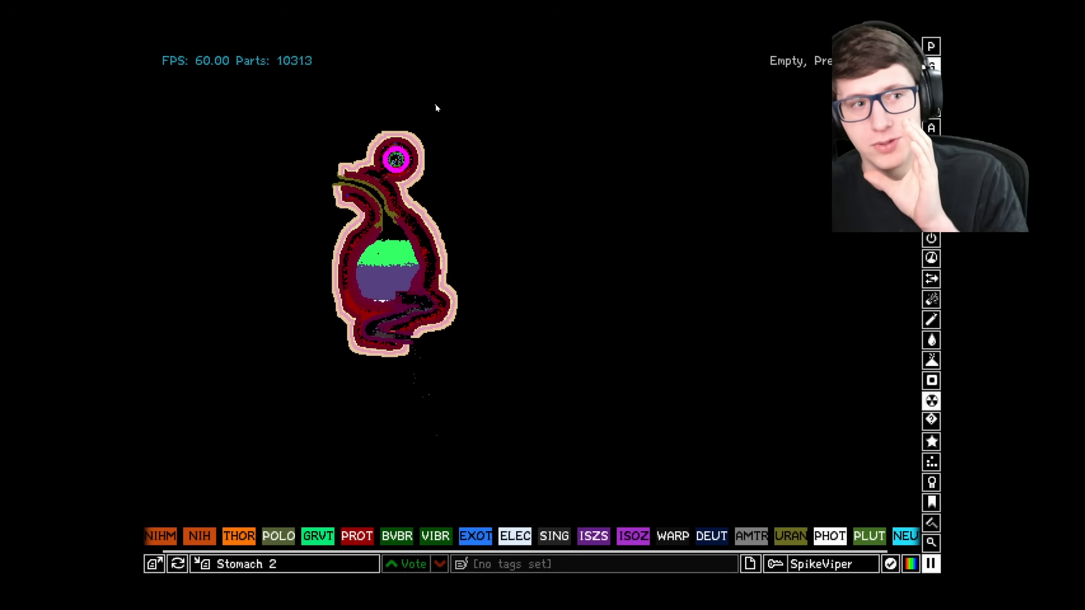
mouse_move(407, 95)
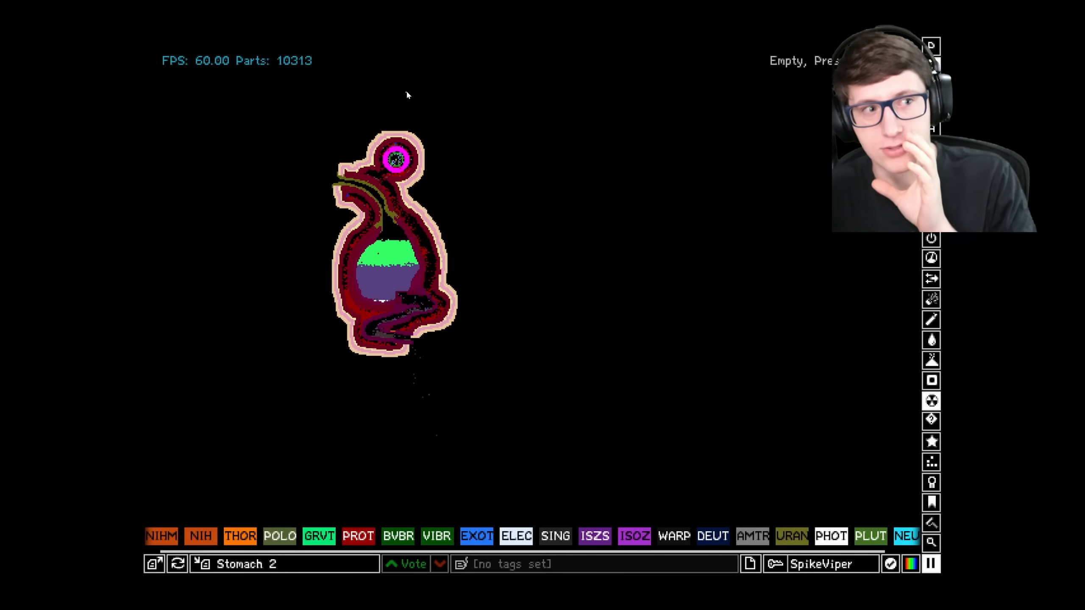
mouse_move(412, 96)
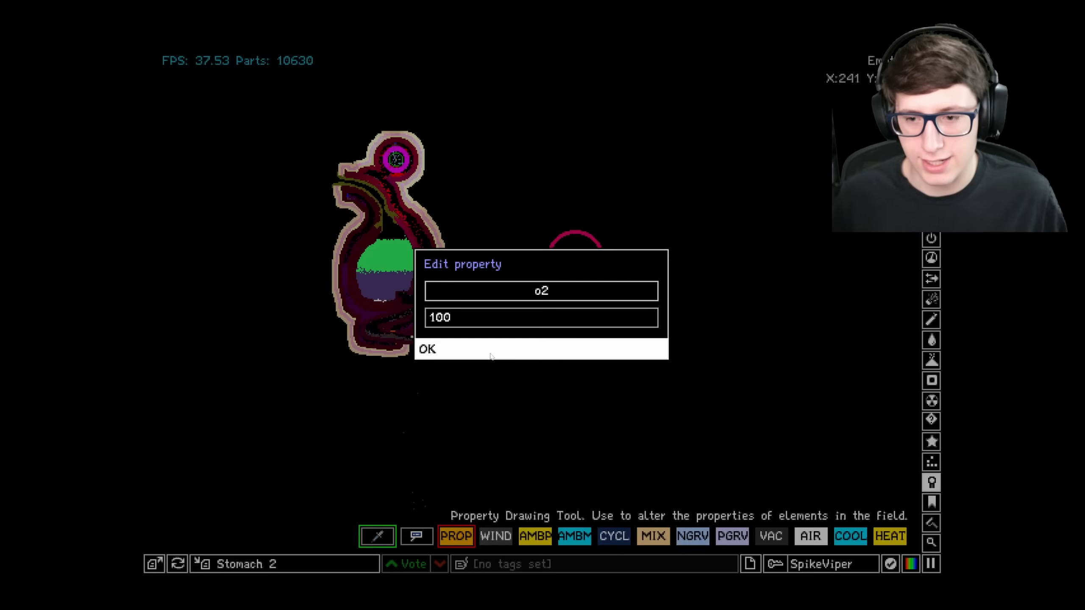
- Choose o2 from the property list as the value the PROP tool paints
left_click(427, 348)
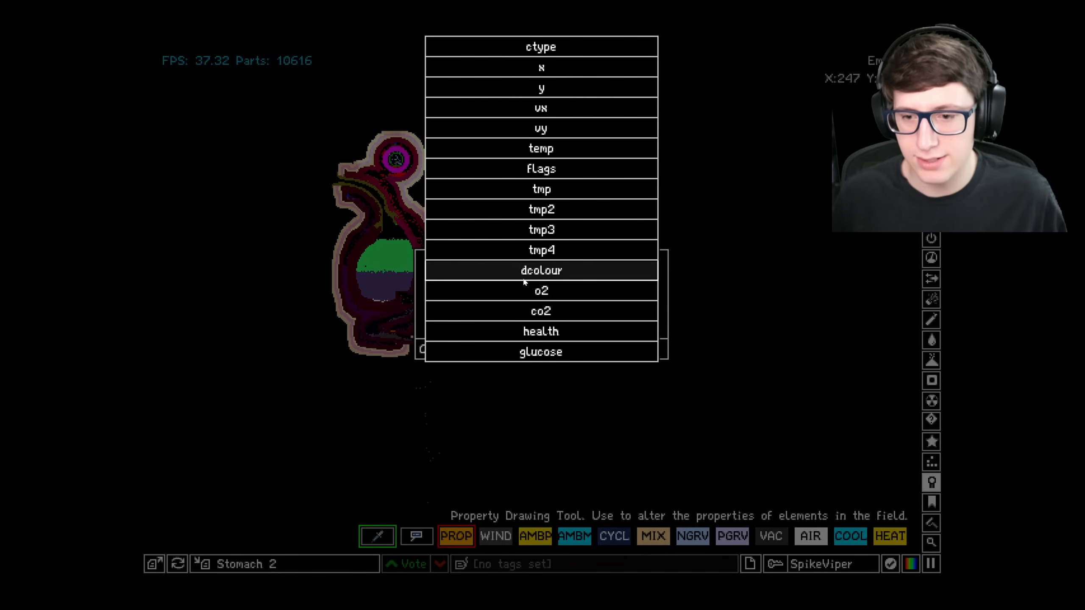
left_click(541, 271)
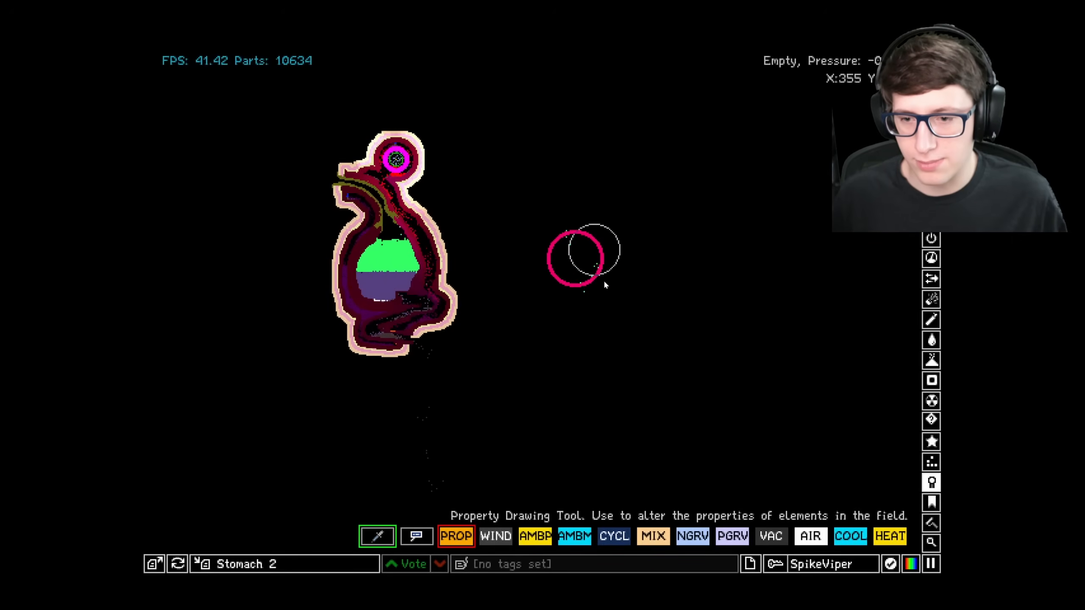
mouse_move(528, 349)
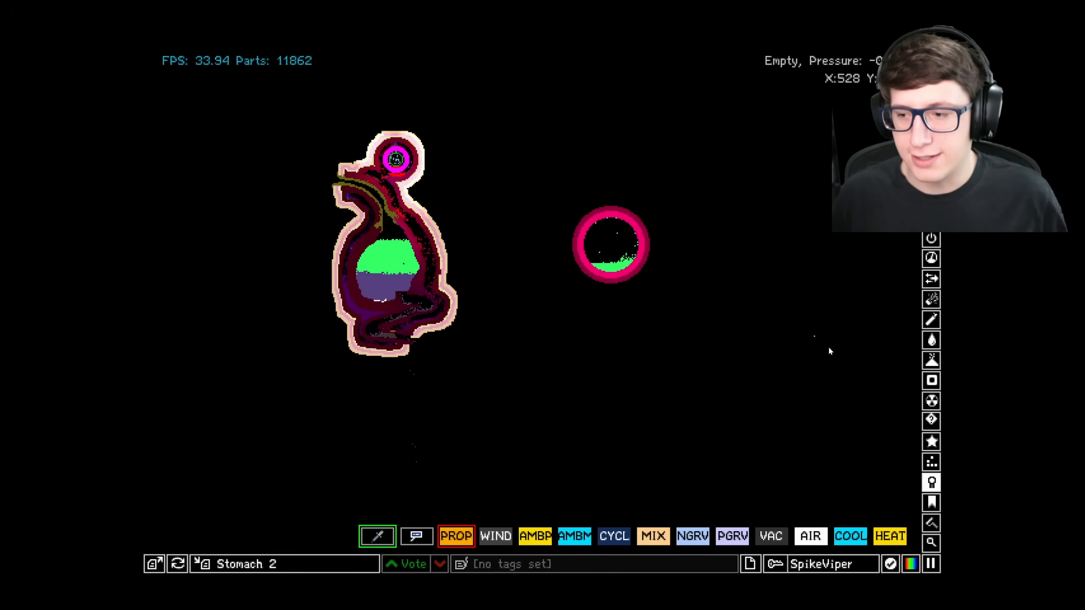
- Pick the green fluid element to fill the bottom of the new round cell
left_click(421, 537)
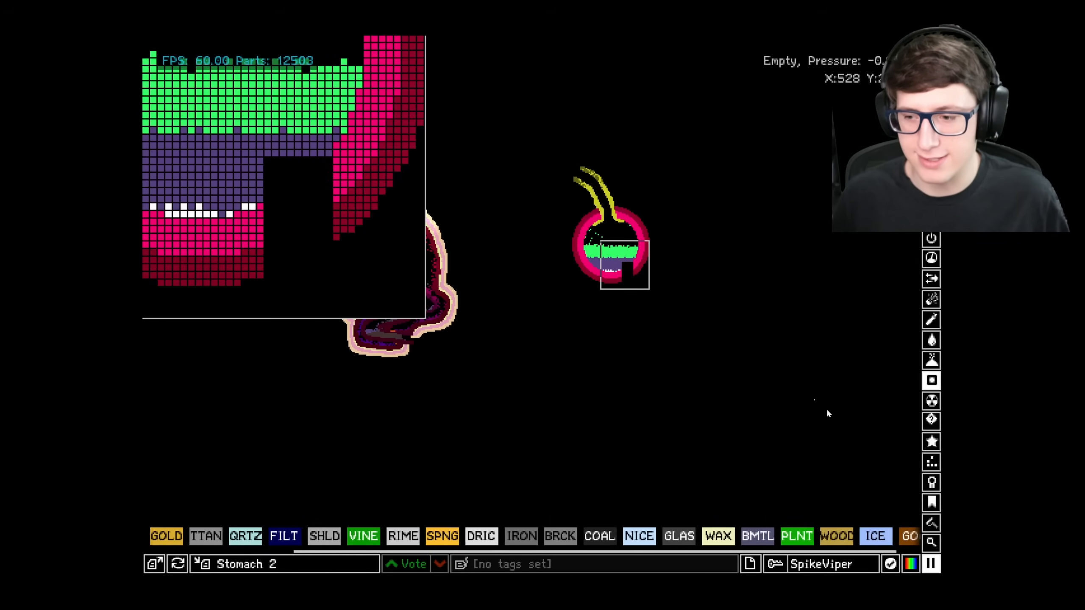
- Search all elements for 'sv' and select SVLV to draw with
left_click(931, 542)
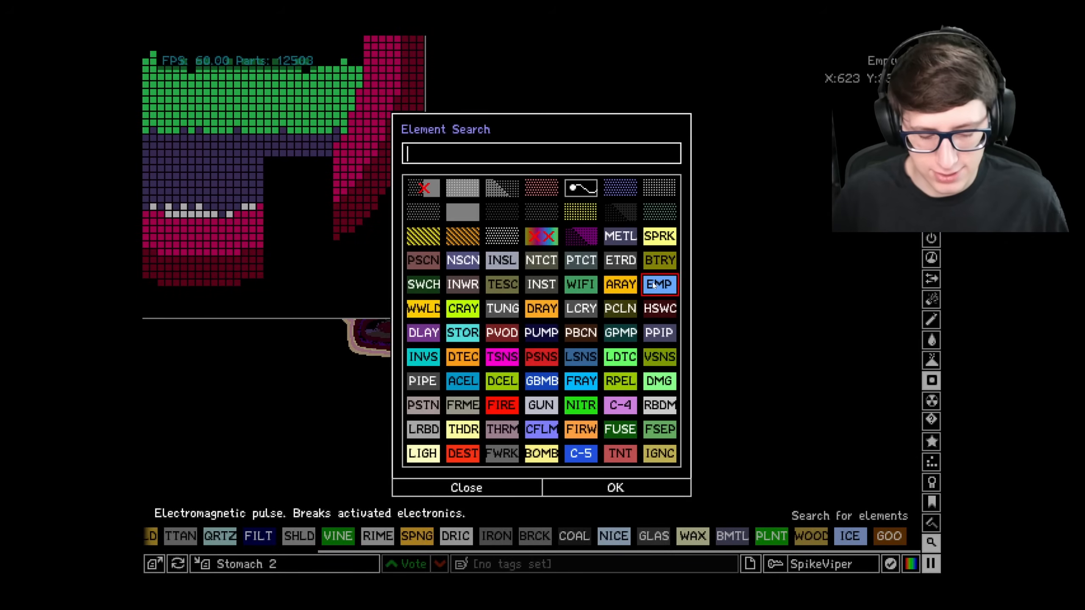
type("sv")
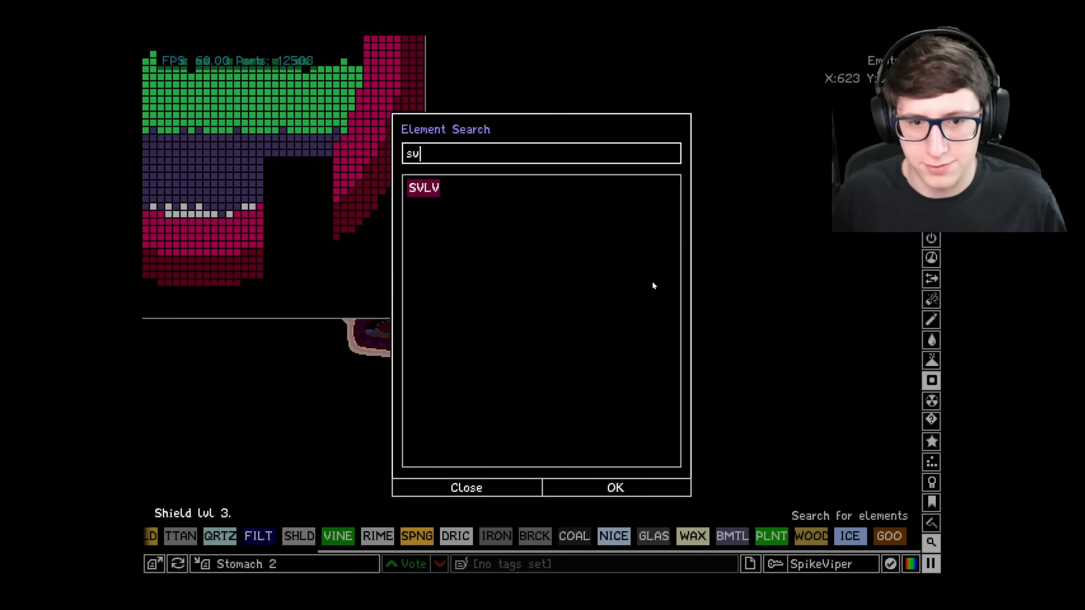
left_click(612, 488)
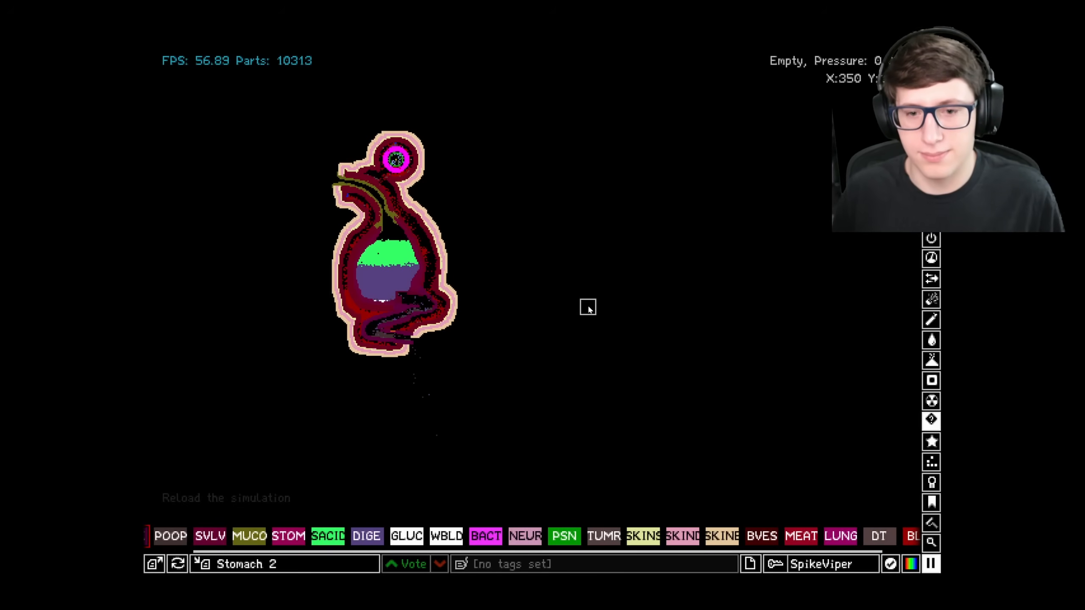
mouse_move(578, 358)
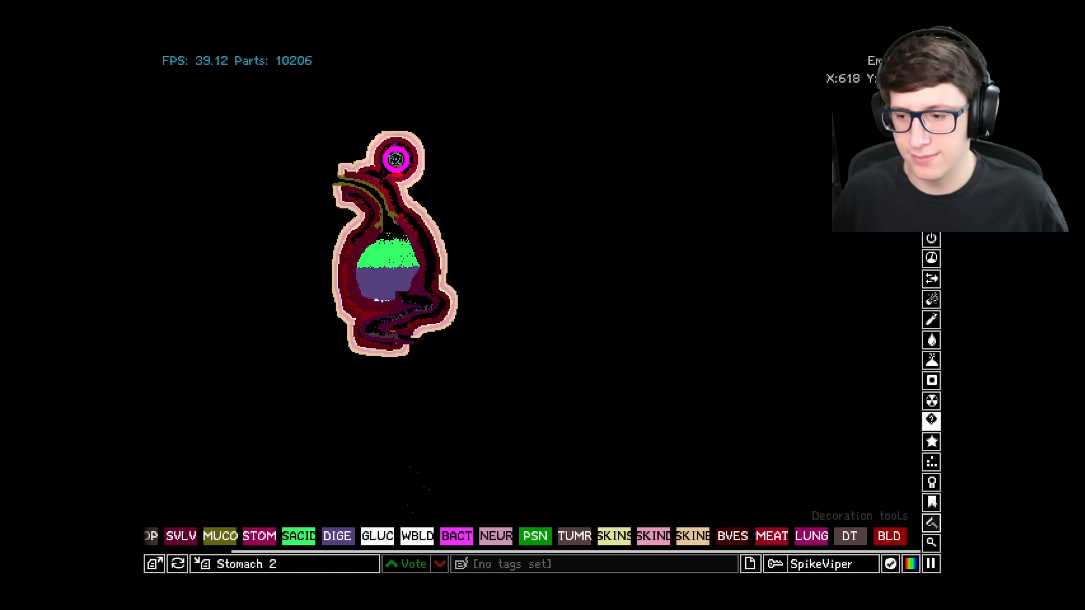
- Use the PROP tool to set glucose to 200 for painted particles
left_click(455, 537)
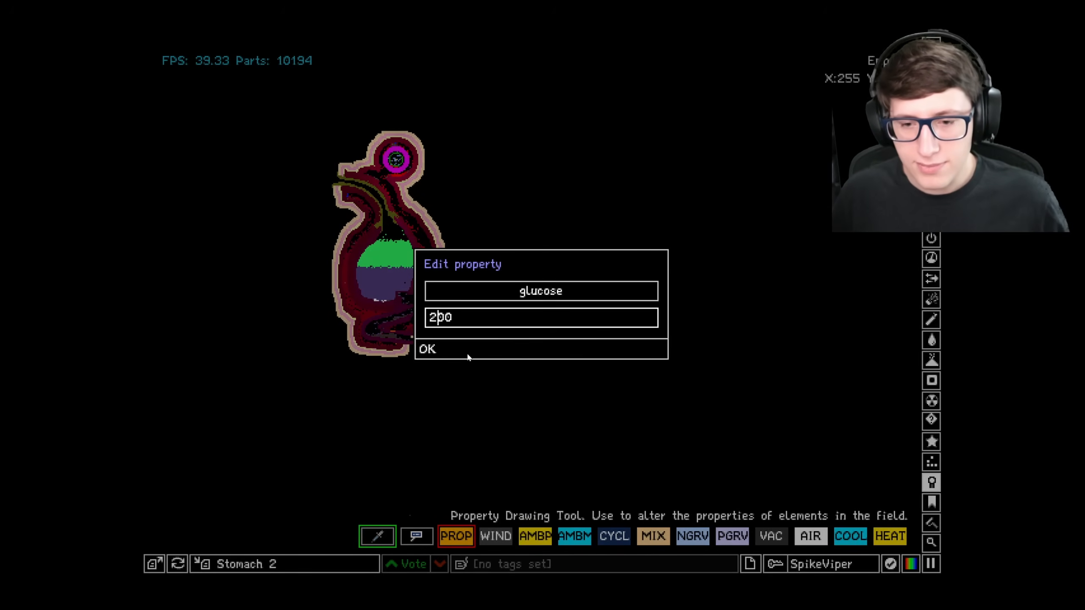
left_click(427, 348)
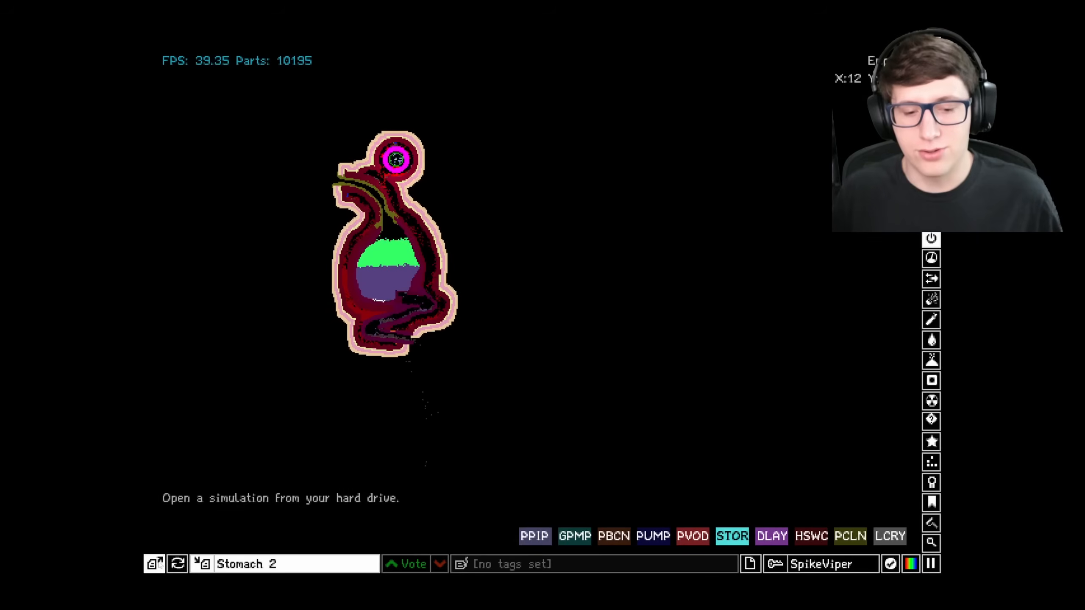
- Load the chonk creature from the top of the local save list
left_click(152, 563)
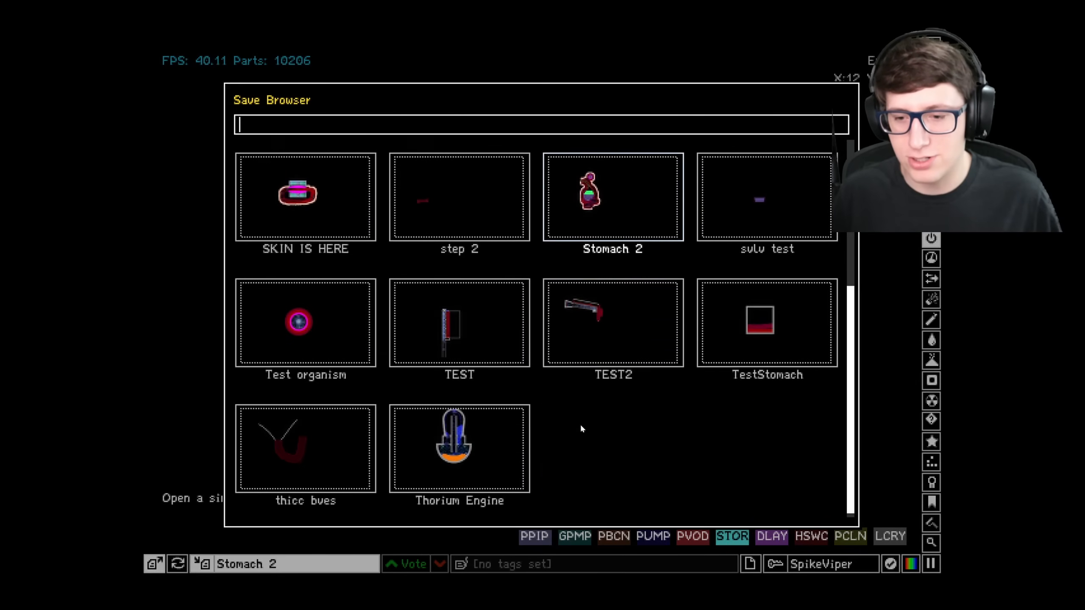
scroll("up", 3)
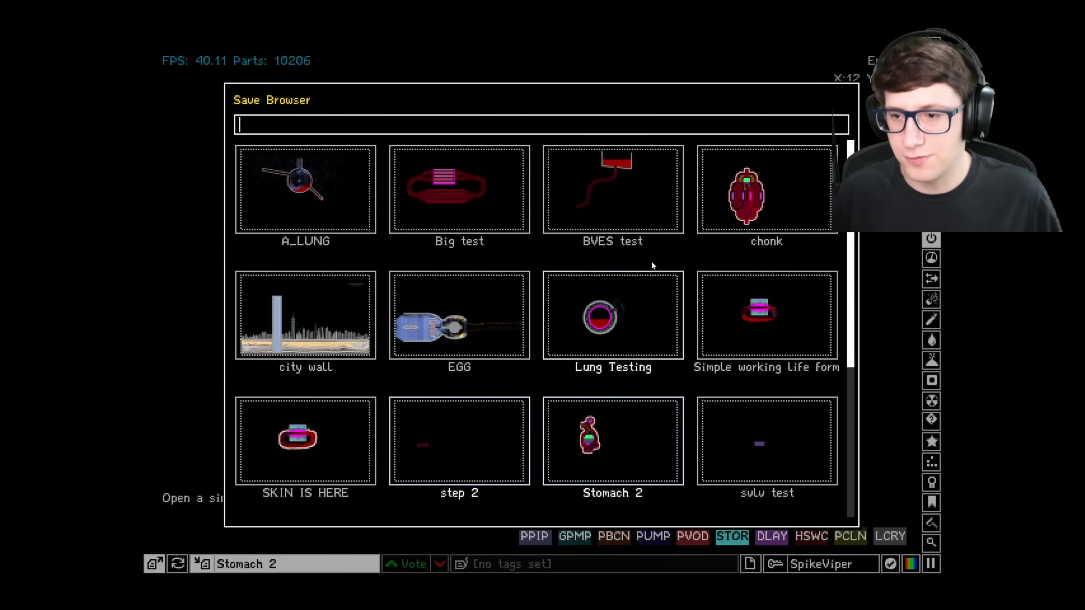
double_click(765, 189)
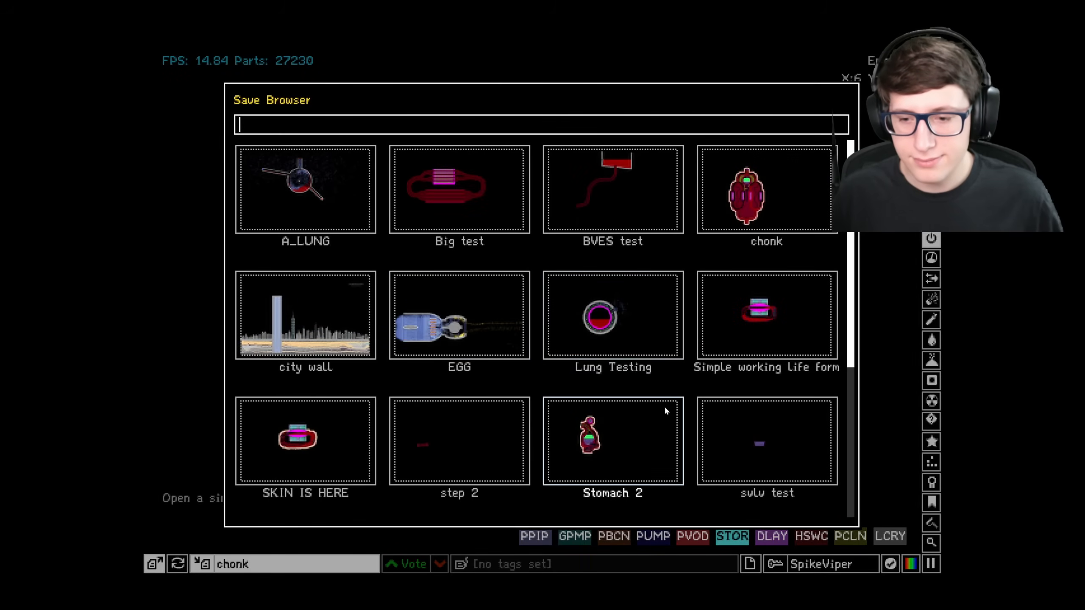
- Load the Stomach 2 creature and select THOR from the radioactive elements
double_click(612, 441)
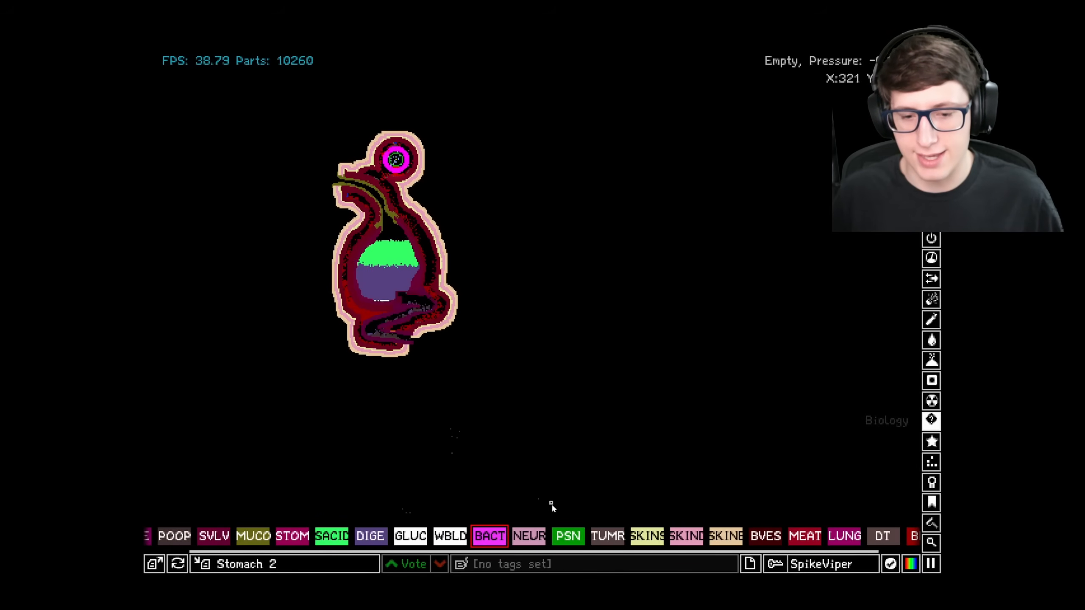
left_click(204, 536)
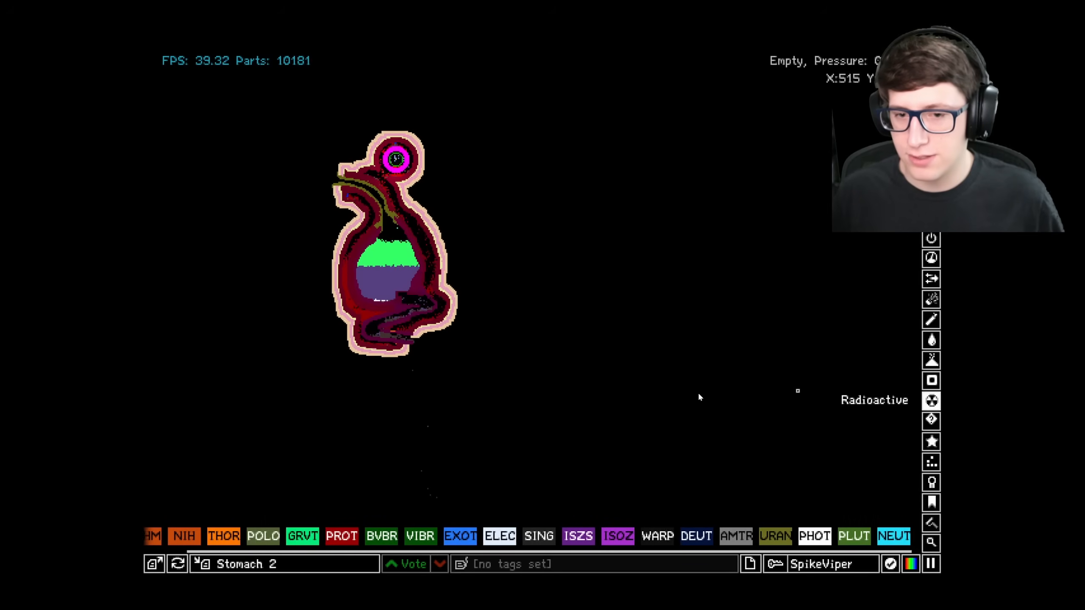
left_click(246, 537)
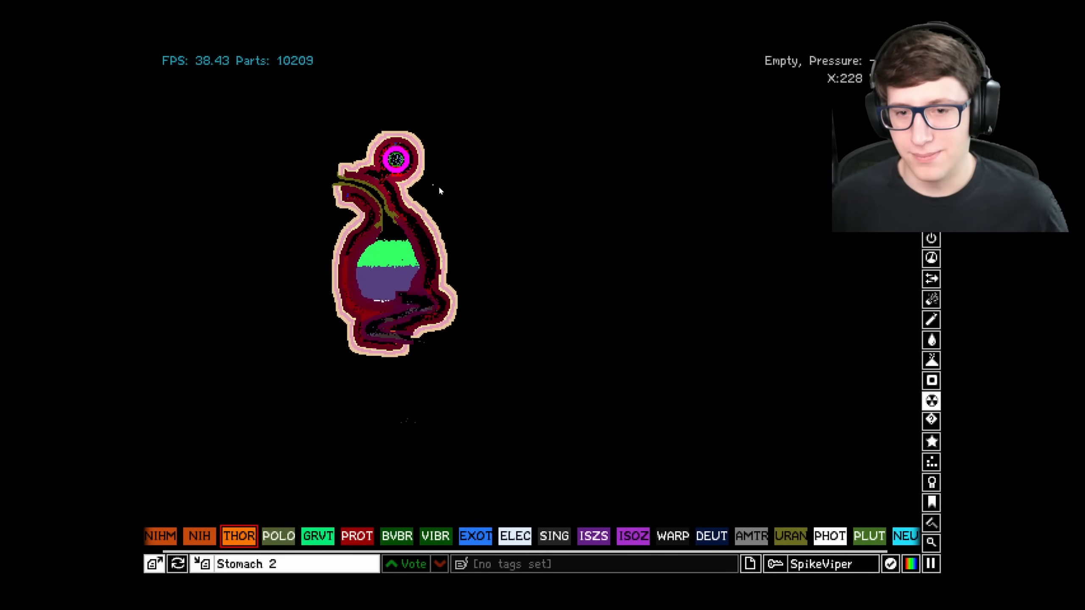
left_click(476, 537)
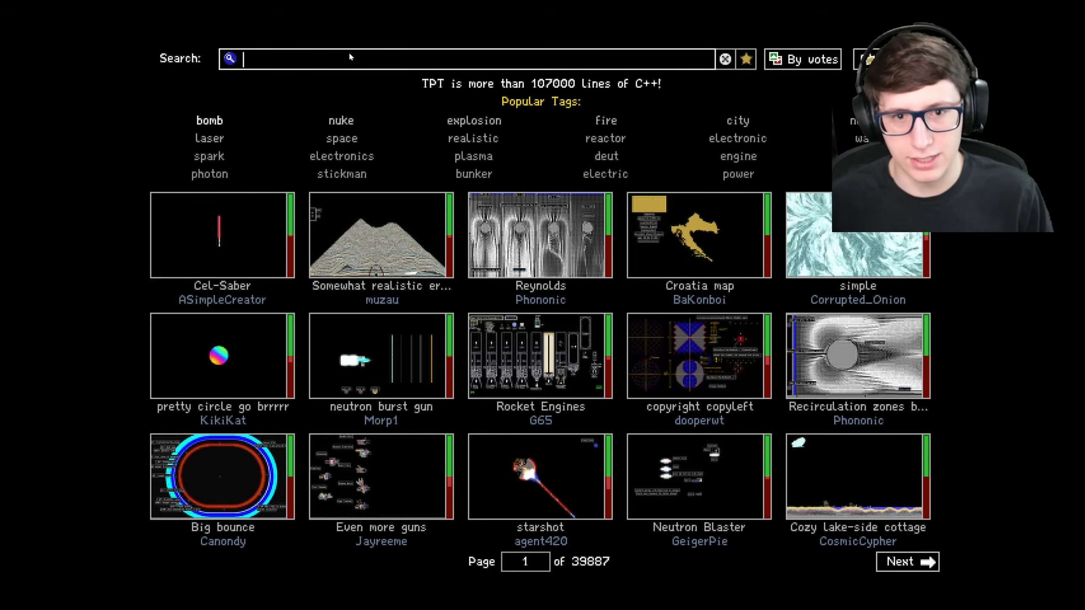
- Enter '##bio' in the online save search and trim the hashes so it reads 'bio'
type("#")
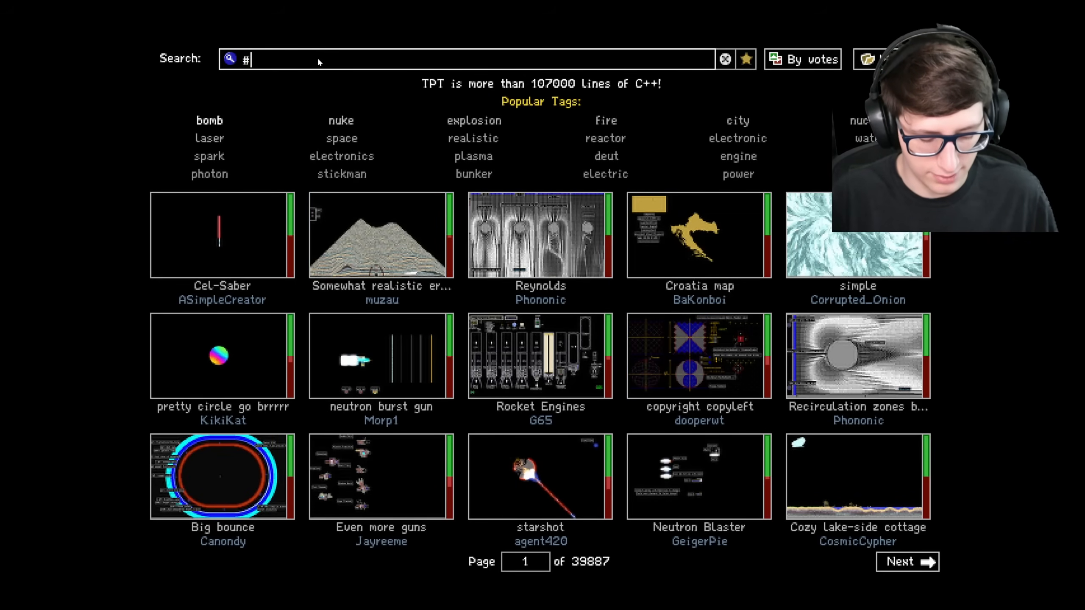
type("#bio")
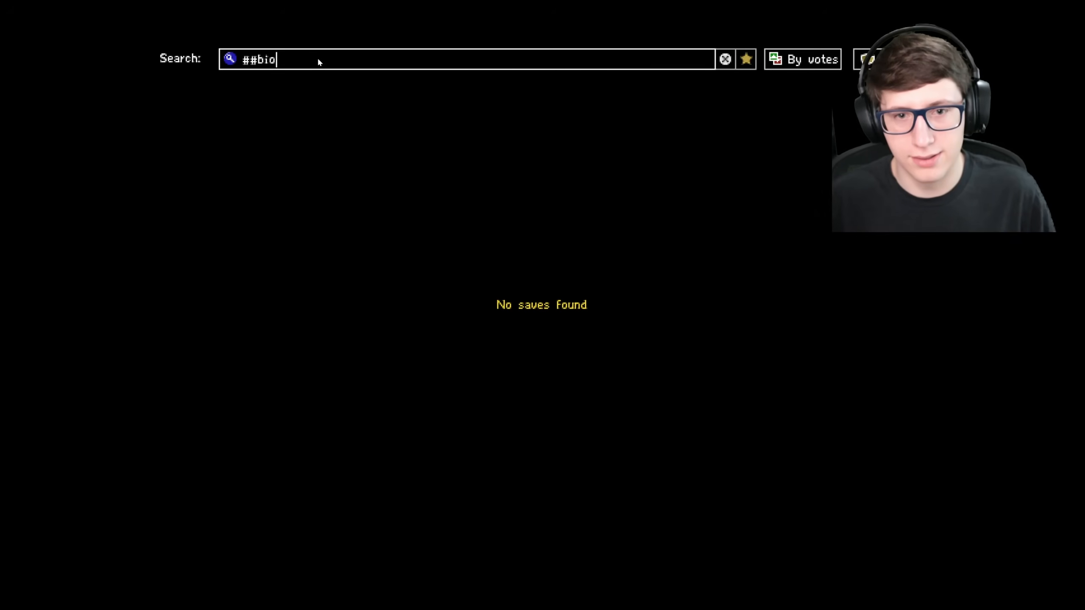
key("BackSpace")
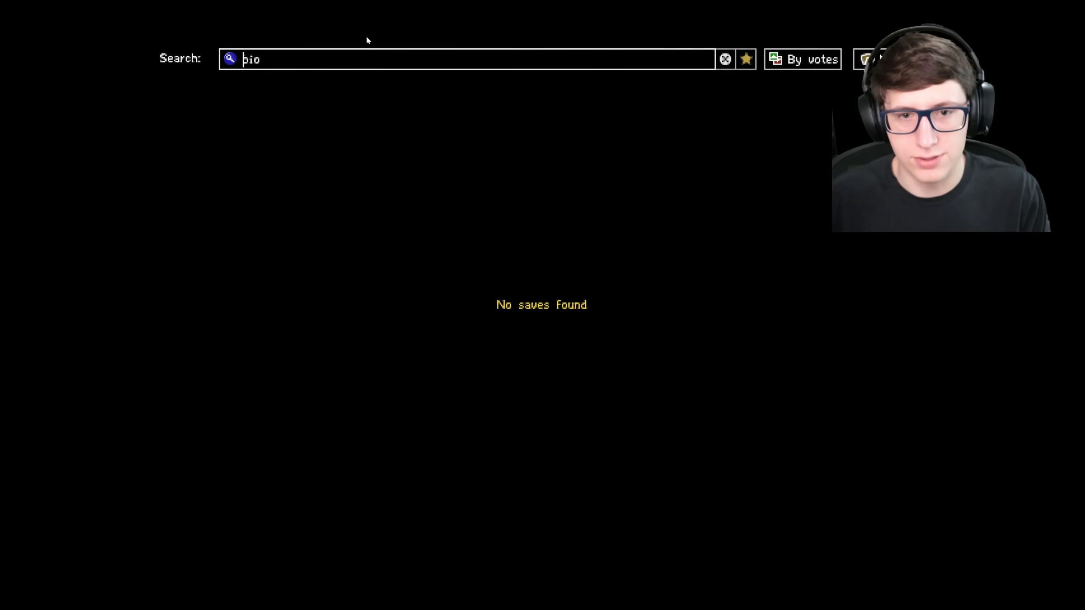